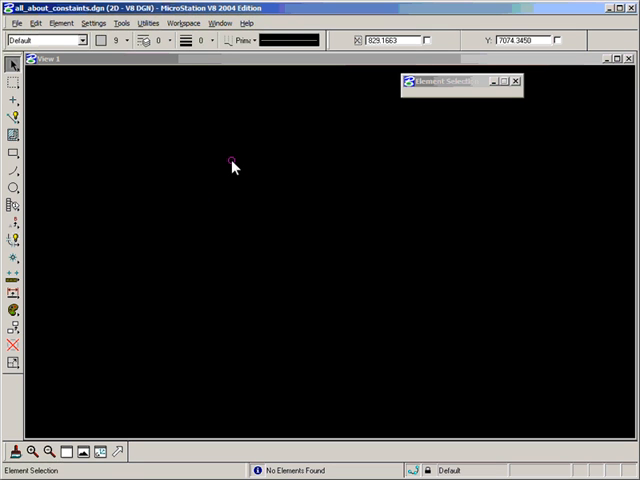
Place a text note reading '1. Constructions' and '2. Constraints' near the top left of the sheet.
click(14, 224)
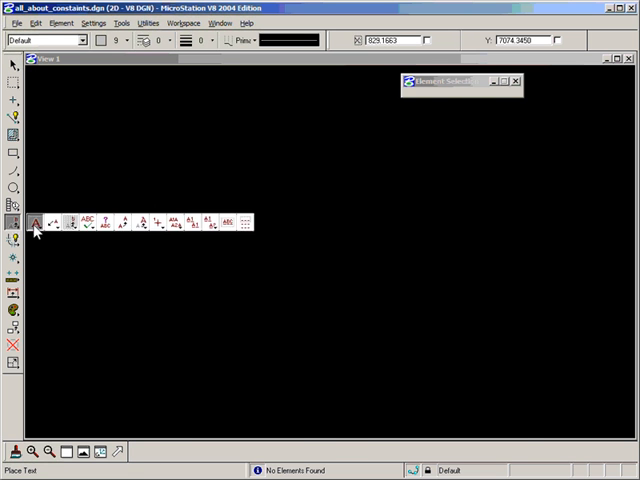
click(36, 222)
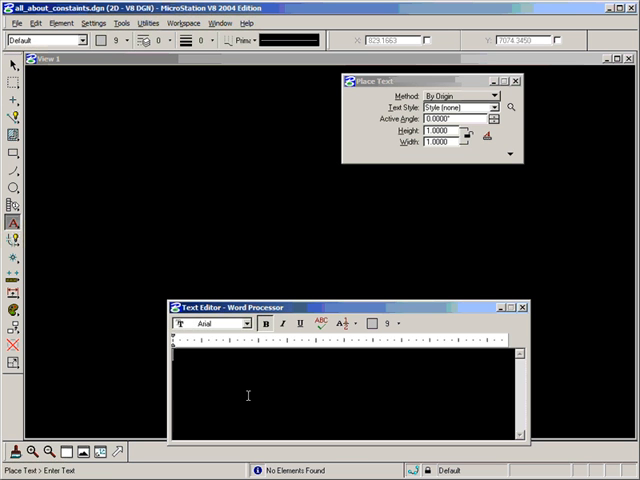
text(1. C)
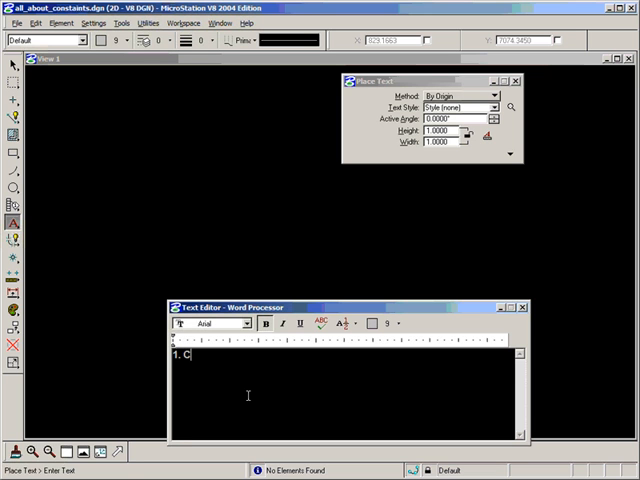
text(o)
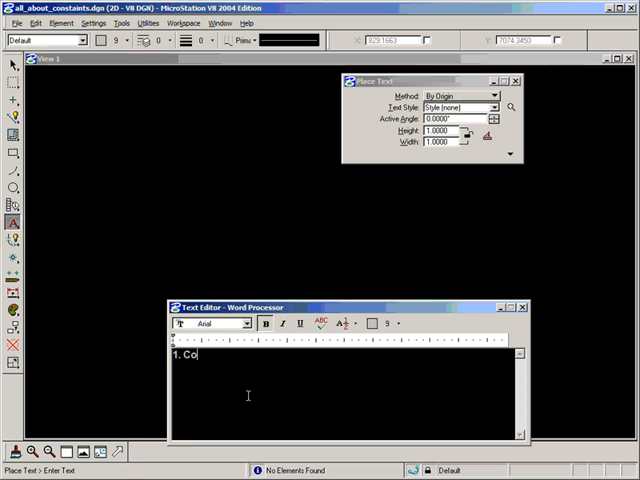
text(nstructions)
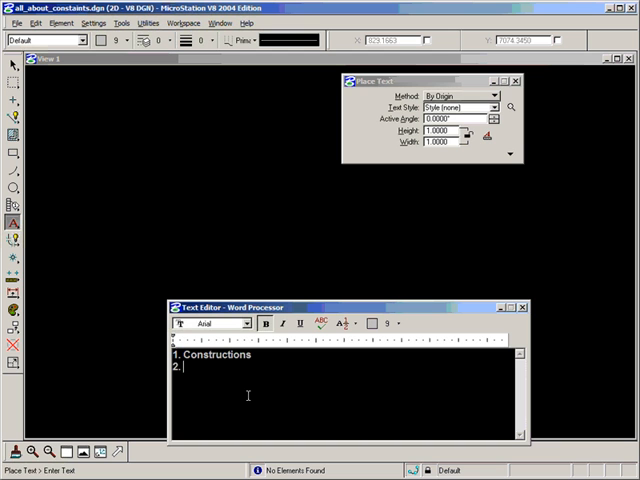
text(Constraints)
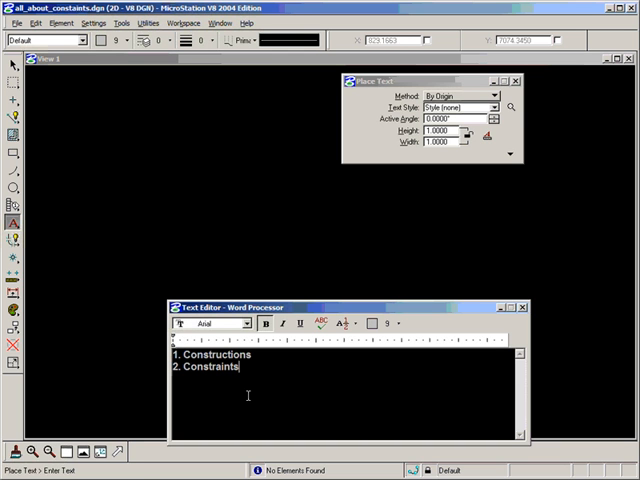
click(204, 184)
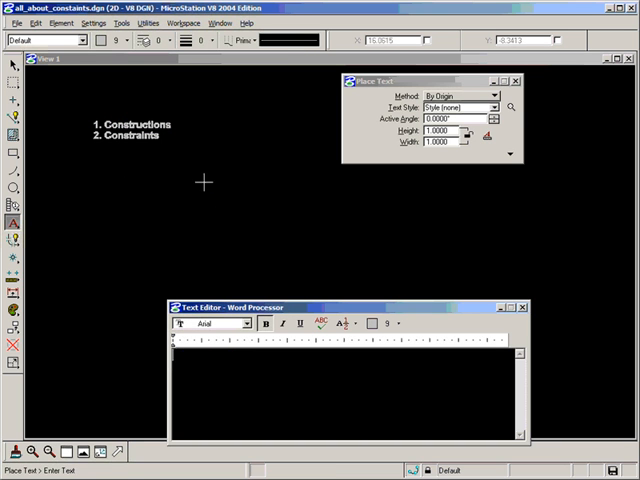
mouse_move(248, 374)
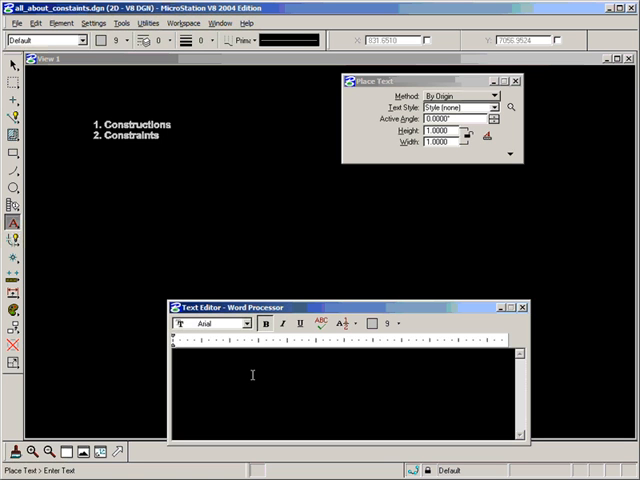
Write the note 'CONSTRUCTIONS:' with items '1. Points', '2. Lines', '3. Ellipses'.
text(CONSTRU)
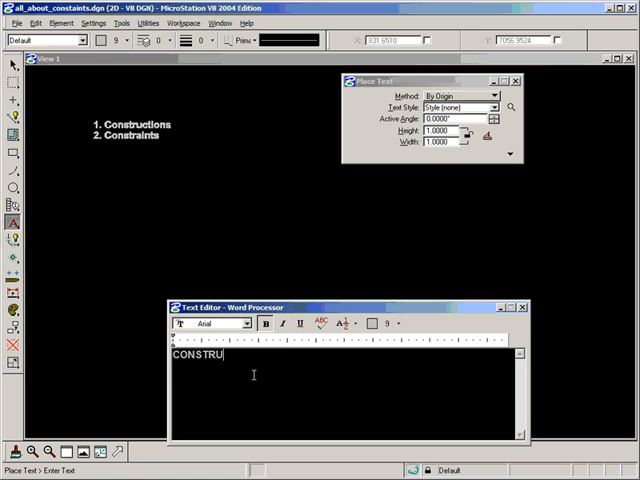
text(CTIONS:)
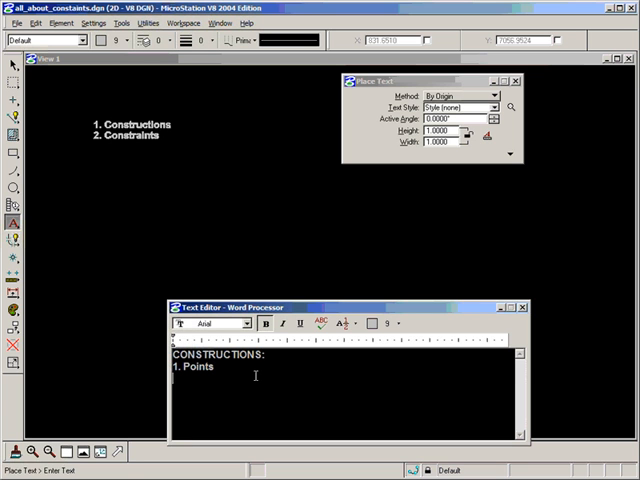
text(2. Line)
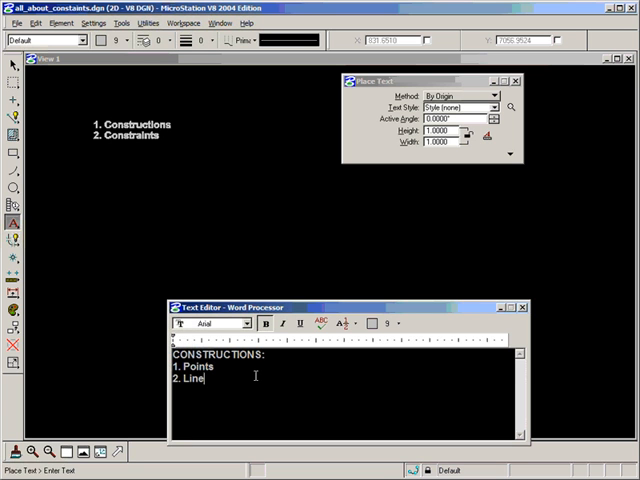
text(s)
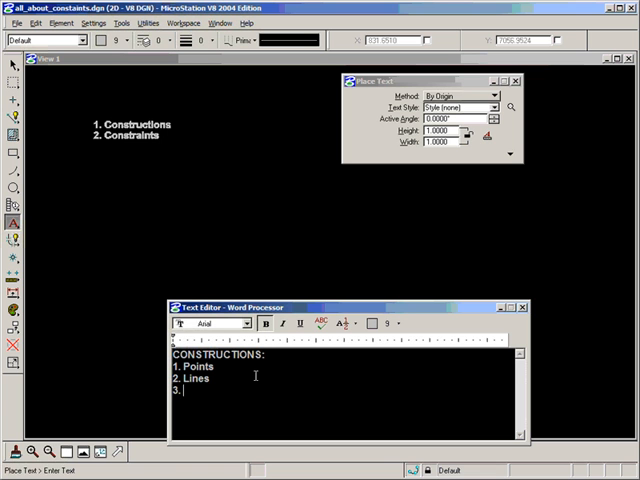
text(Ellips)
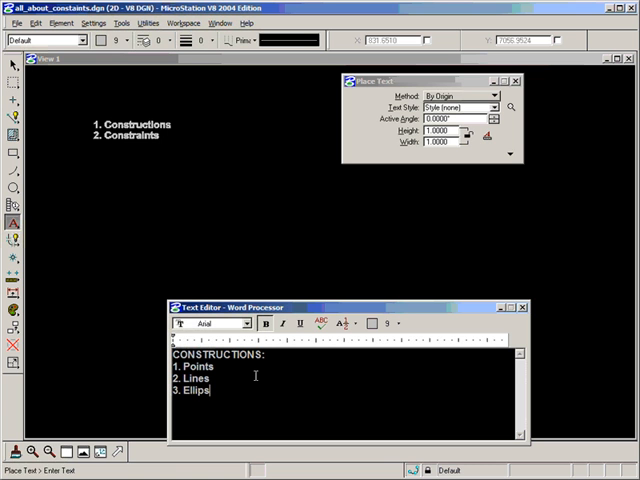
text(es)
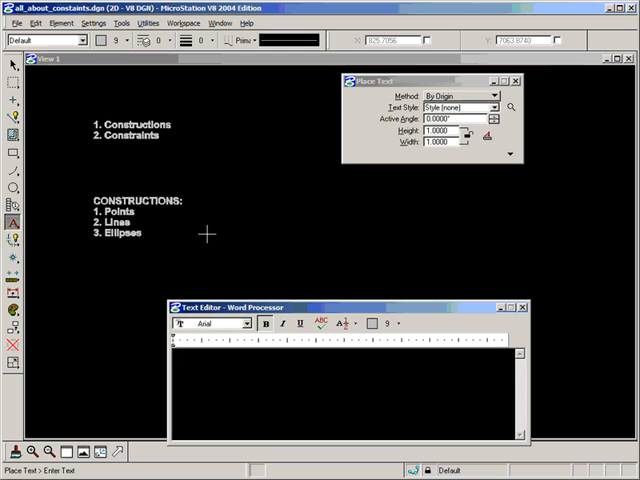
mouse_move(148, 240)
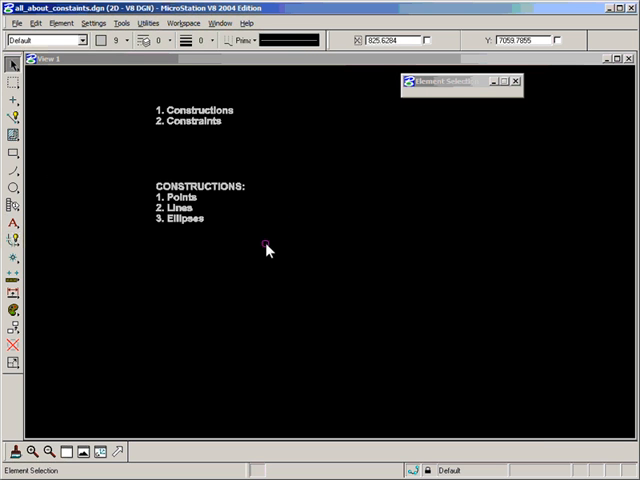
mouse_move(252, 172)
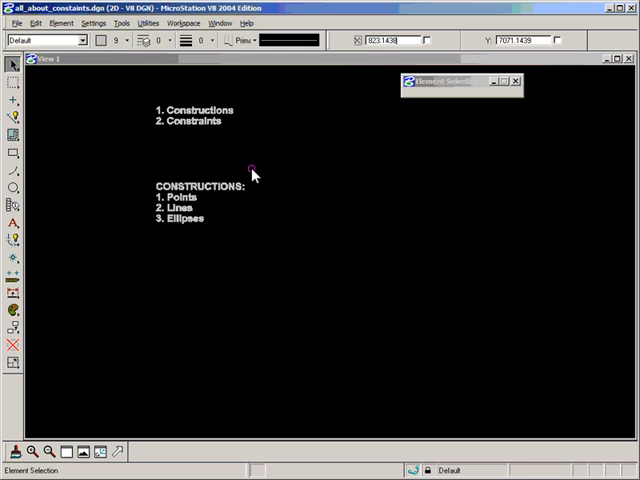
mouse_move(320, 196)
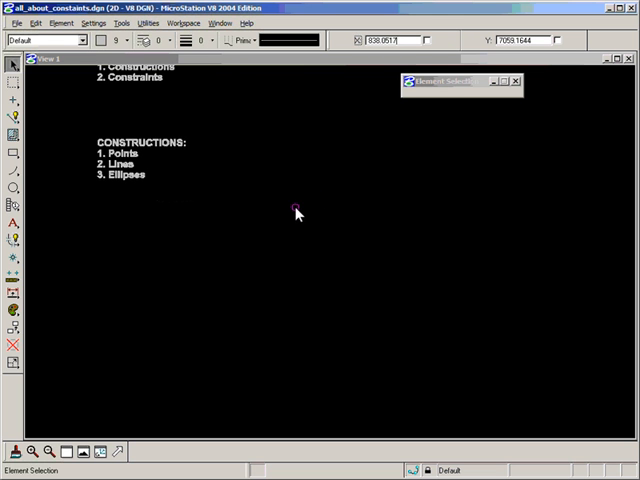
mouse_move(284, 204)
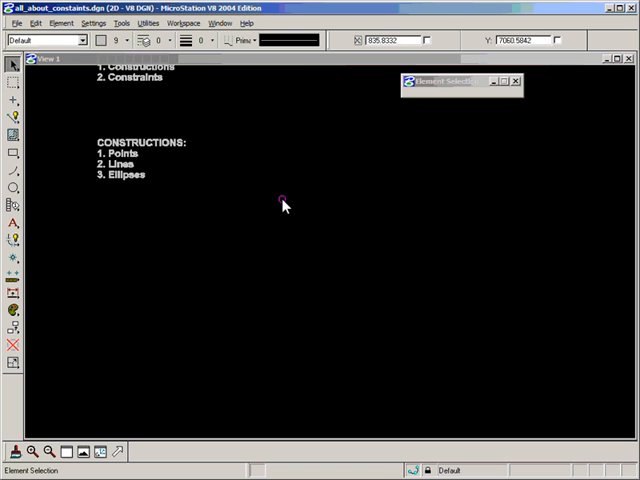
Begin a new note 'To Create CONSTRUCTIONS: CONVERT' with the word CONVERT in italic.
click(12, 222)
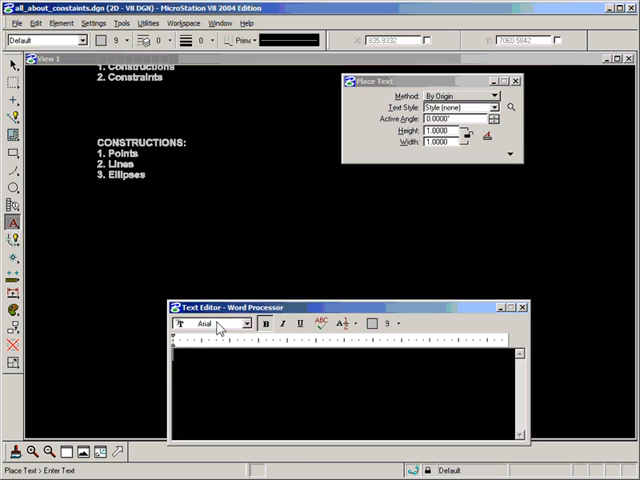
text(To Cre)
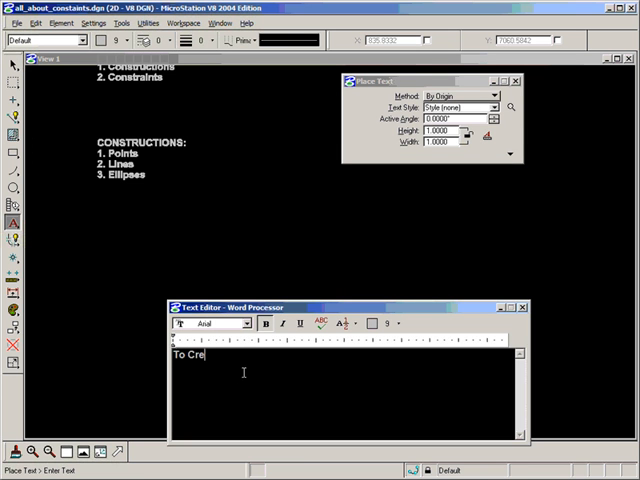
text(ate CONSTRU)
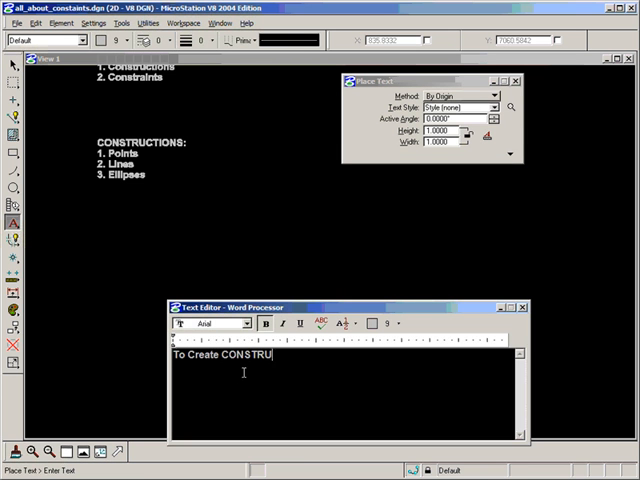
text(CTIONS:)
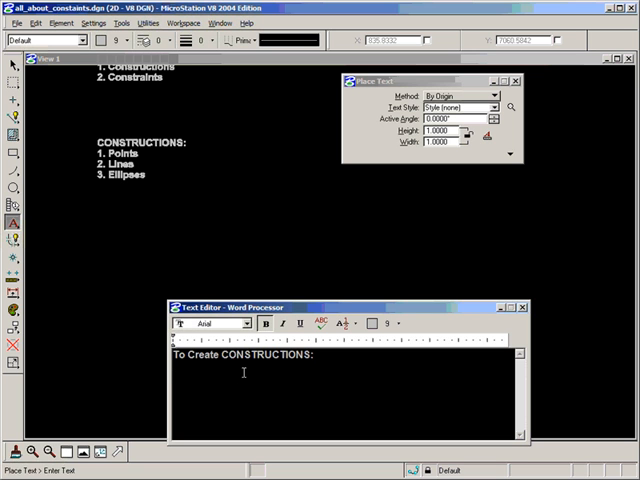
text(CONVERT)
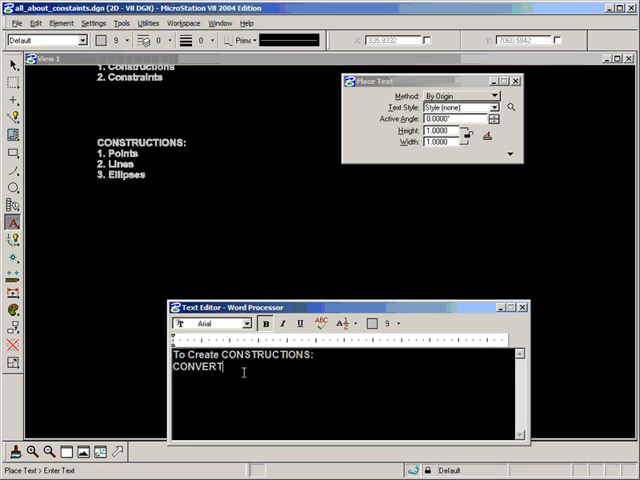
click(308, 324)
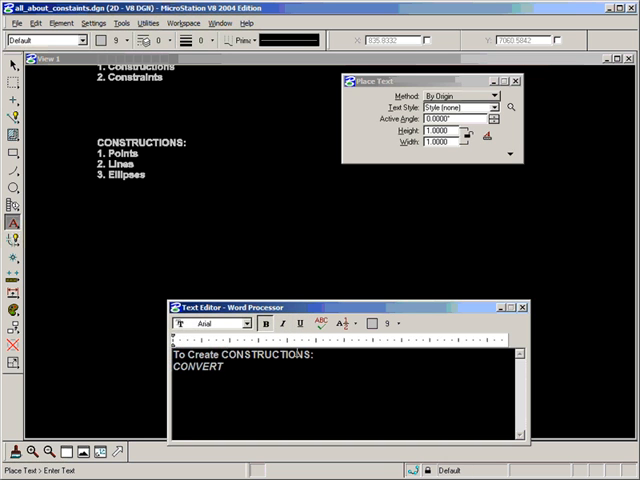
Continue the note with 'normal Microstation Graphical Elements into constructions'.
text(normaim)
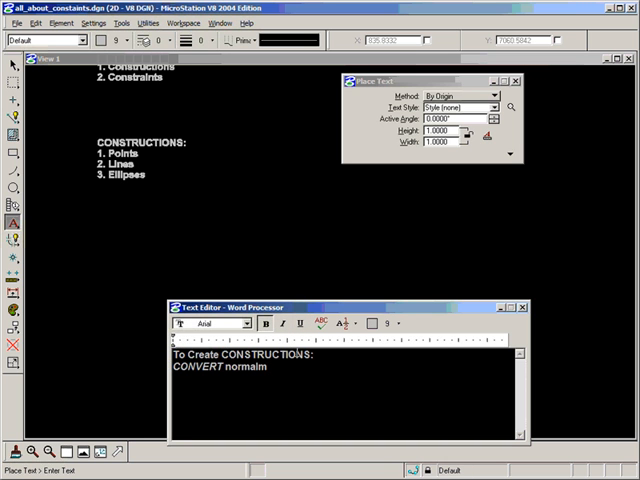
text(Microstat)
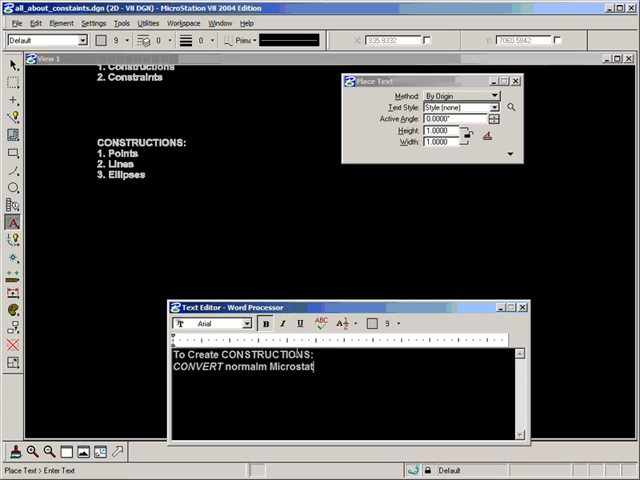
text(Grap)
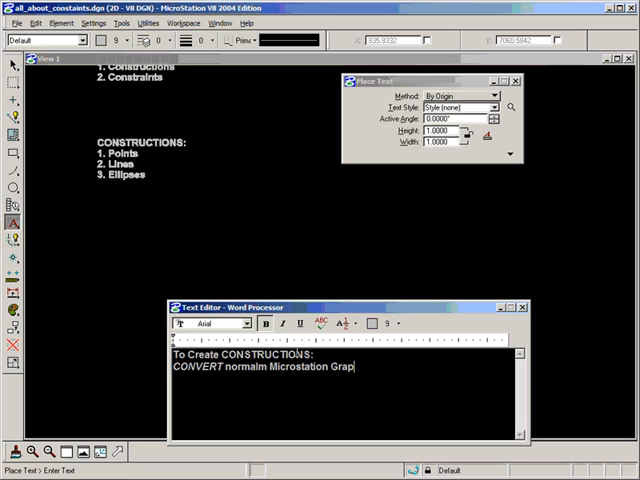
text(hicalm Elements into n)
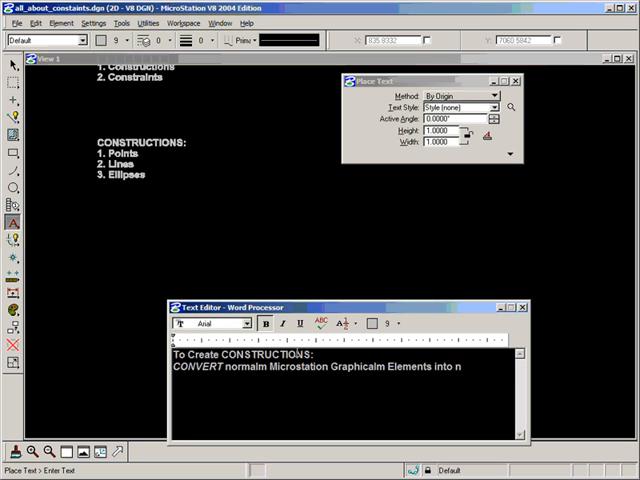
text(constru)
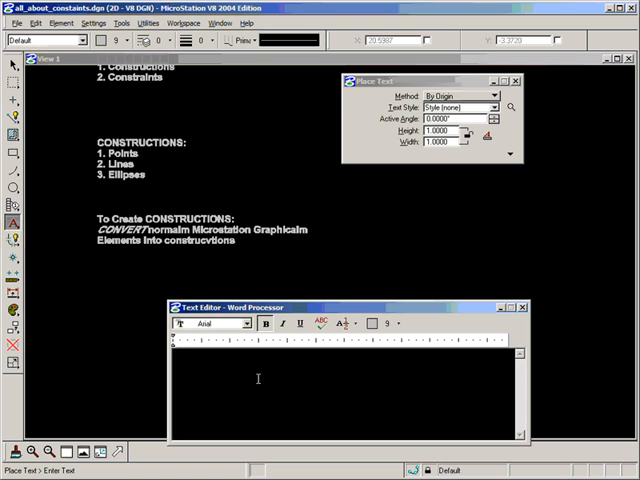
Place the note 'To Convert Elemets to constuctions / APPLY constraints' below the previous note.
text(To)
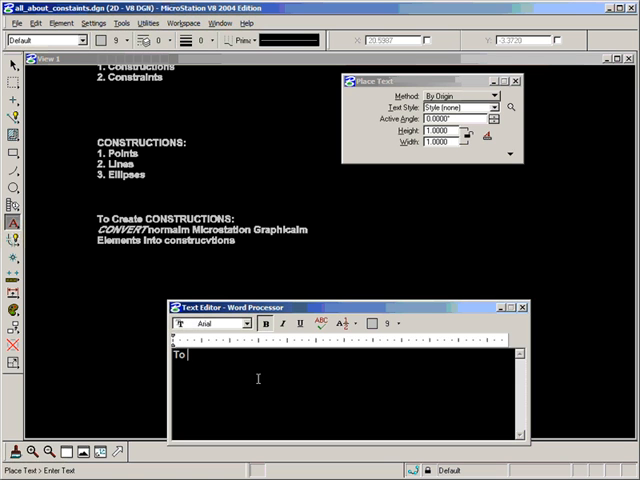
text(Convert)
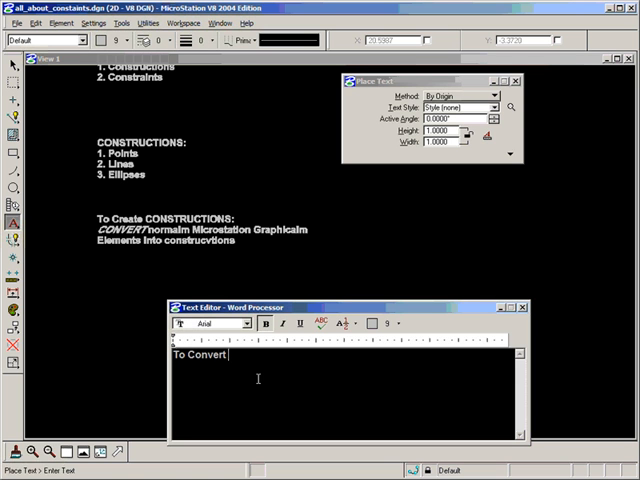
text(Elemets to constucti)
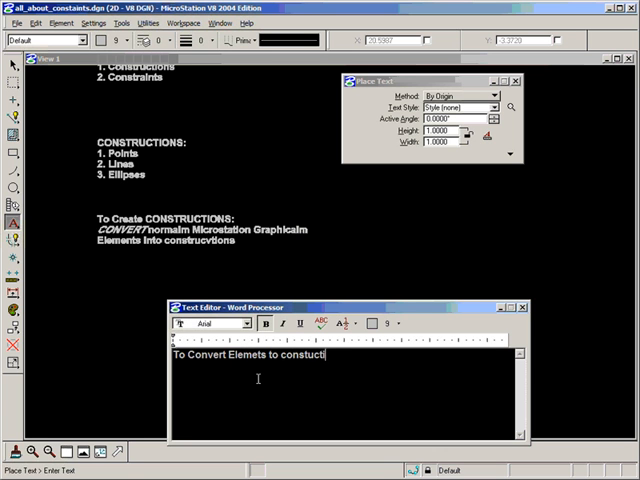
text(ons)
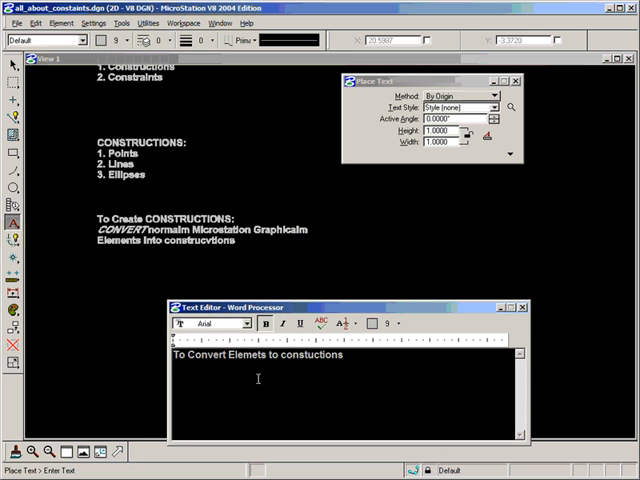
text(APPLY co)
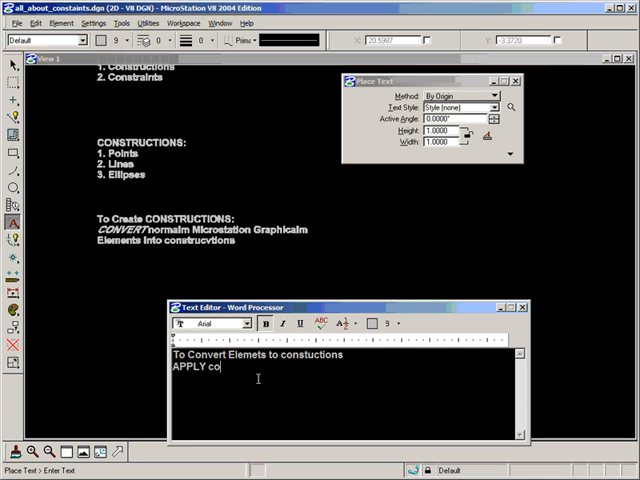
text(nstraints)
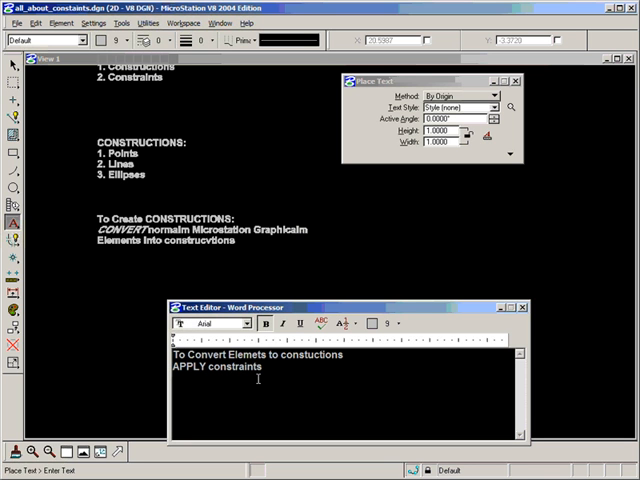
double_click(180, 366)
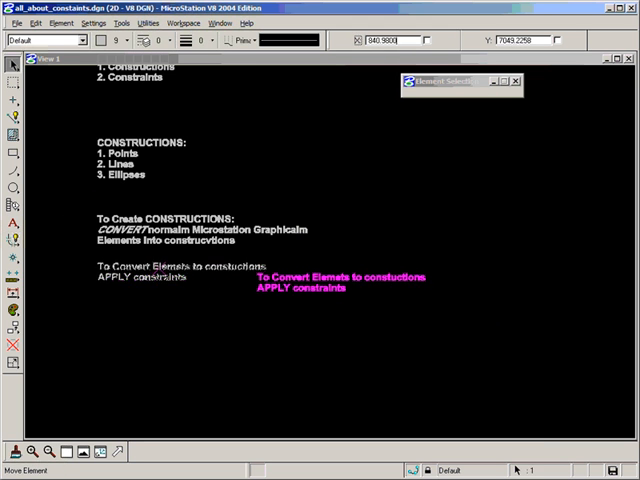
Drop the note beneath the previous one and select it for text editing.
click(12, 224)
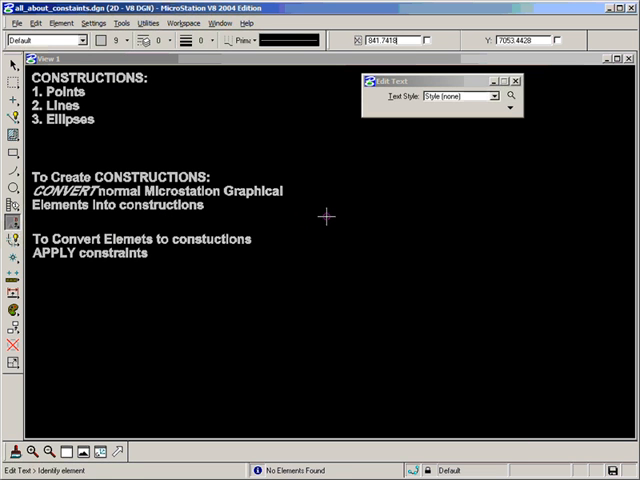
click(156, 192)
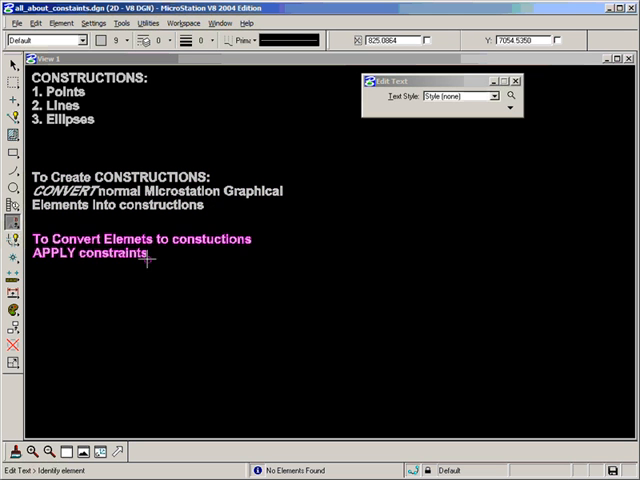
click(10, 136)
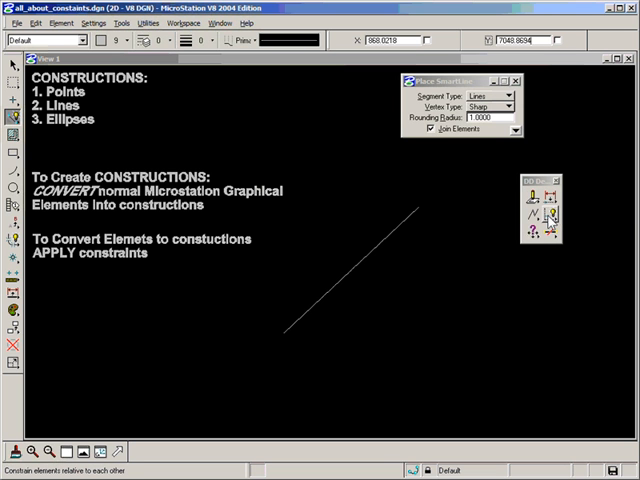
mouse_move(548, 220)
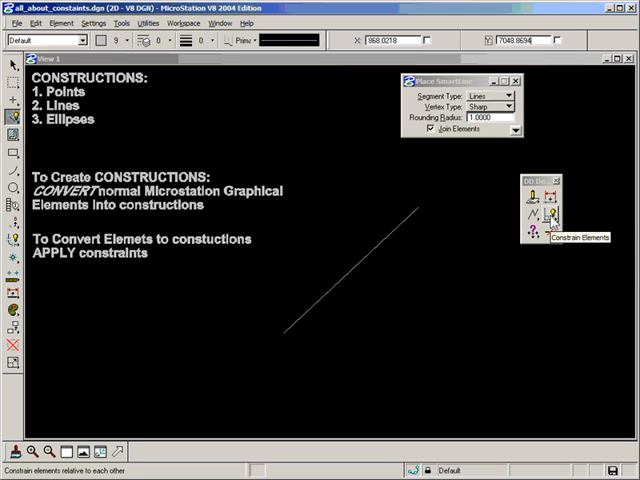
Bring up the Constrain Elements tool box from the Modify tools.
click(552, 220)
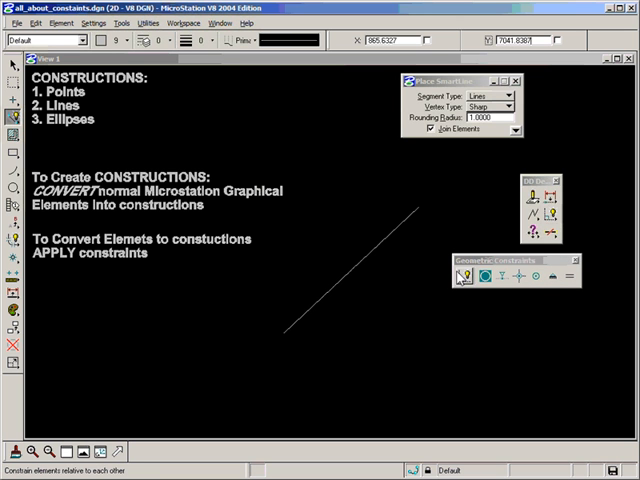
click(468, 276)
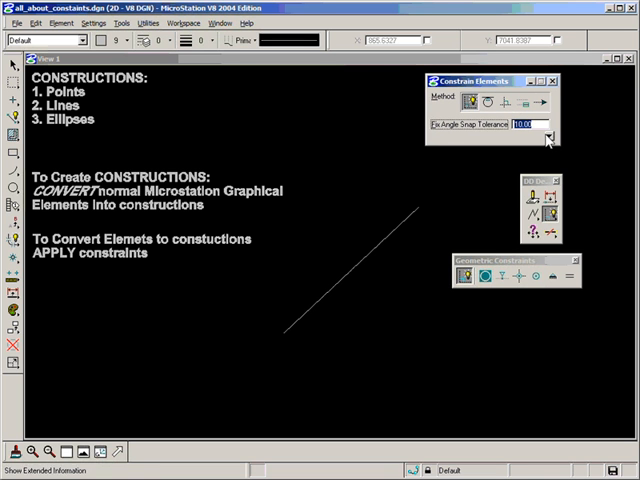
Enable Convert to Constructions, disable Join Ends at Junctions, and choose Fix Angle of Line or Ellipse.
click(548, 136)
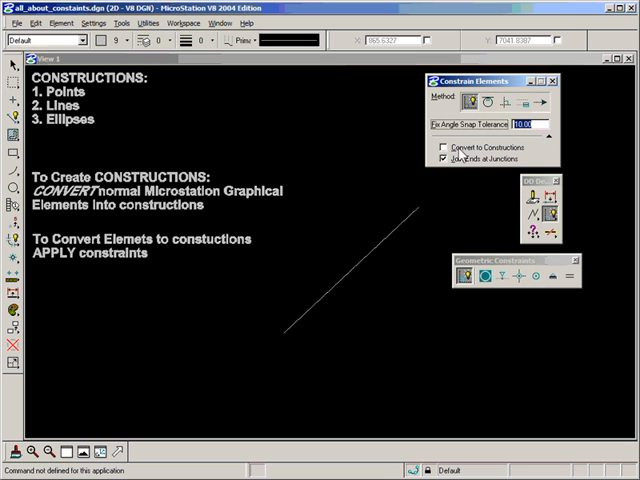
click(450, 148)
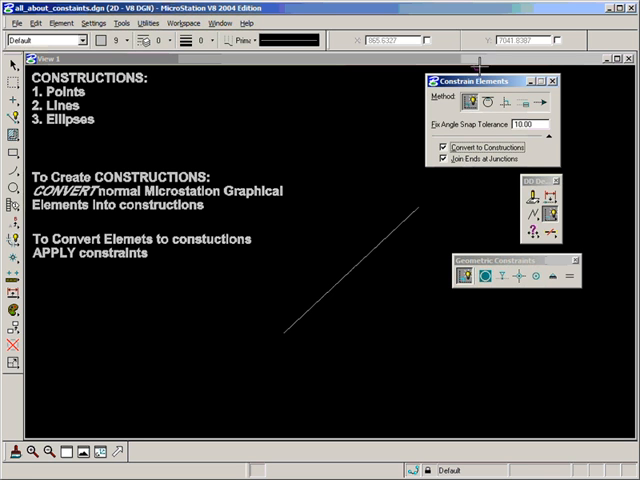
click(446, 160)
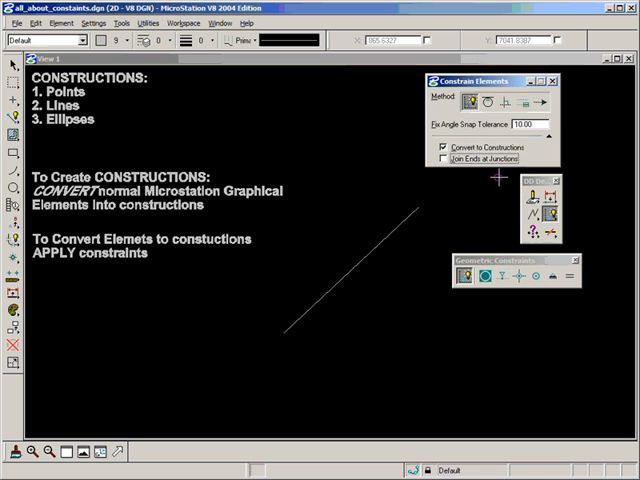
mouse_move(544, 100)
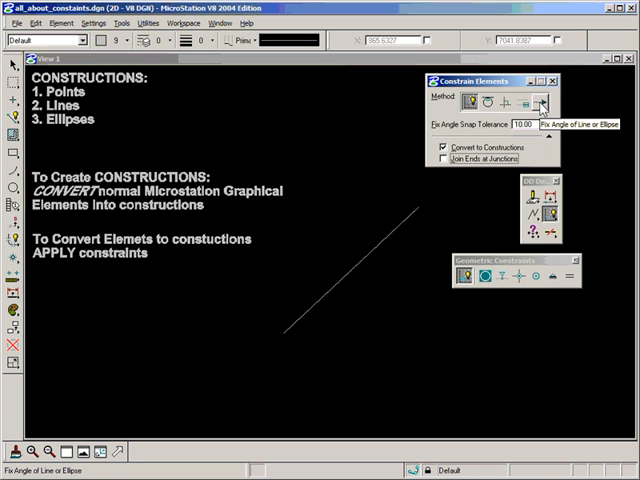
click(544, 100)
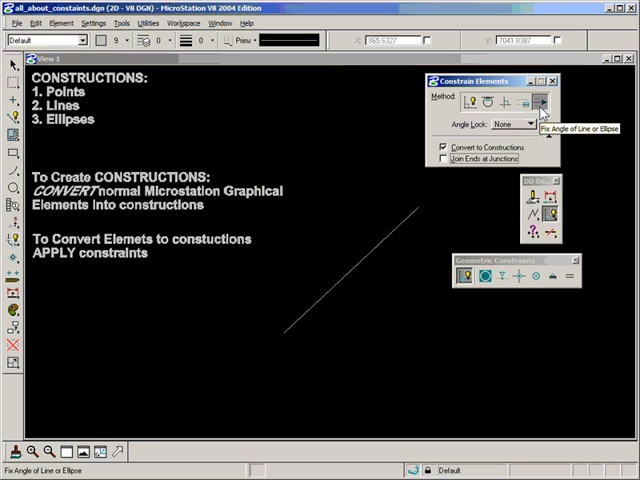
Apply the angle constraint to the diagonal line, making it a dotted construction.
click(358, 264)
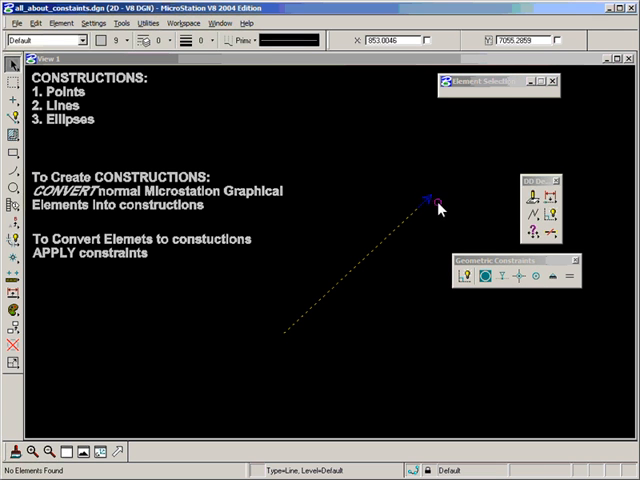
click(364, 262)
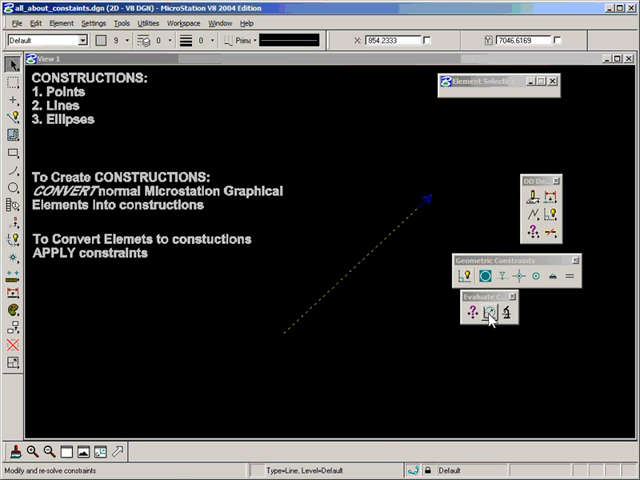
mouse_move(488, 312)
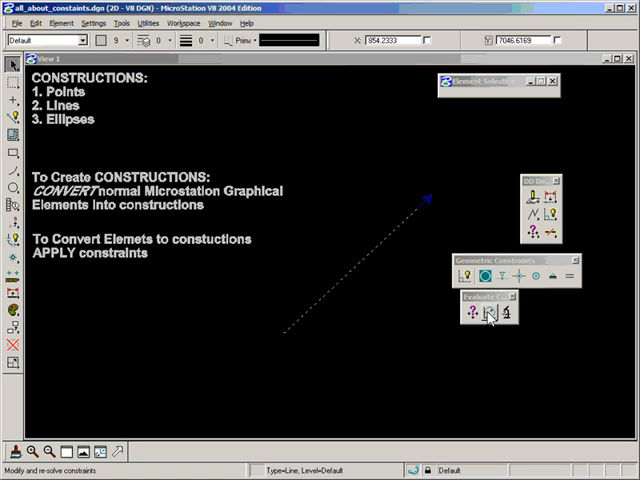
click(488, 312)
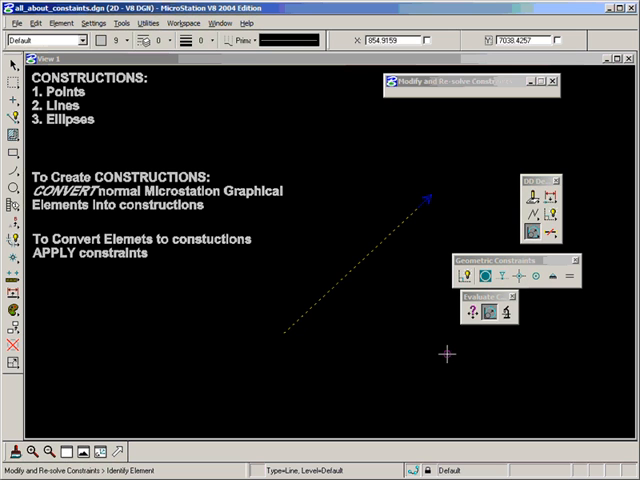
mouse_move(376, 250)
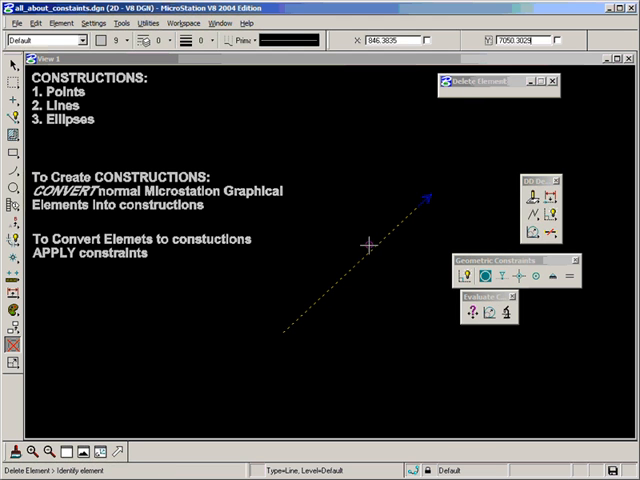
mouse_move(430, 198)
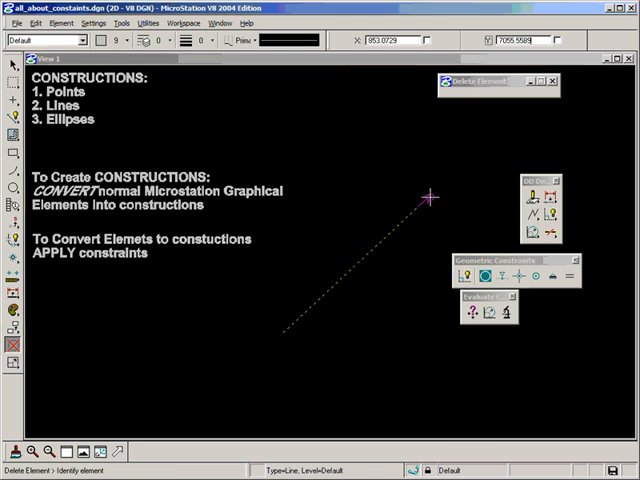
click(488, 310)
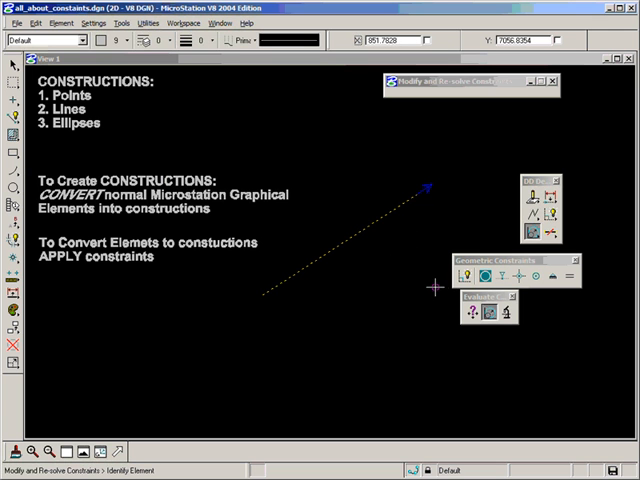
mouse_move(432, 290)
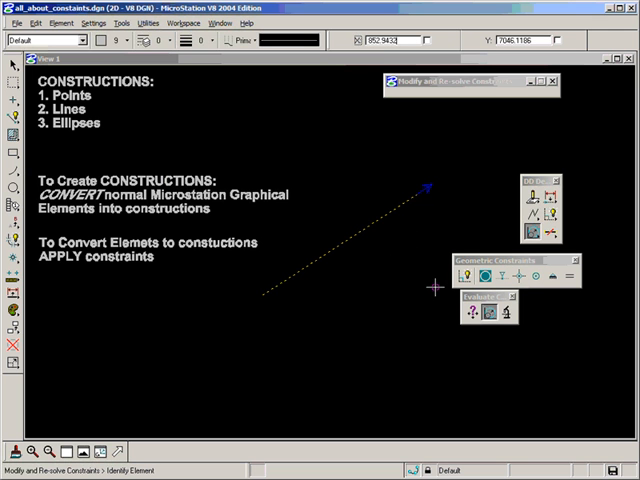